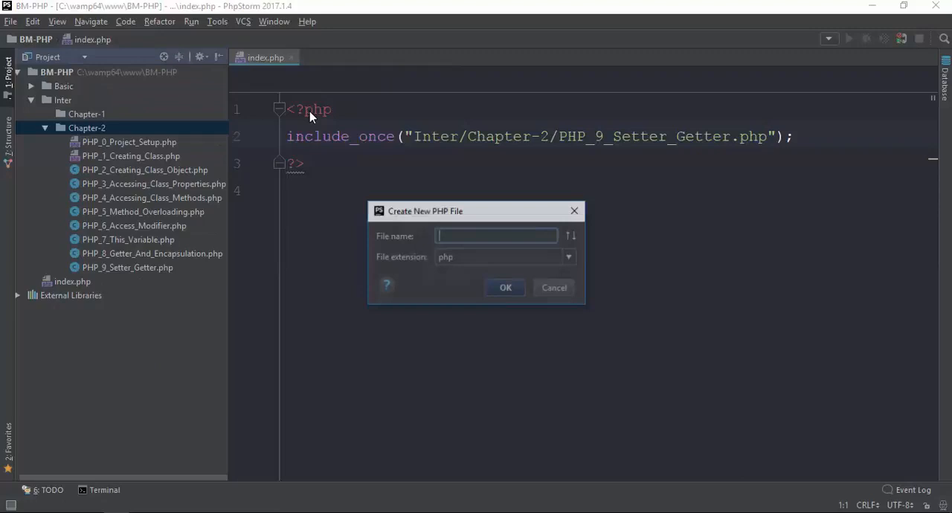
Step: Create PHP_10_Constructor.php and declare class PHP_10_Constructor in it
text(PHP_10_Const)
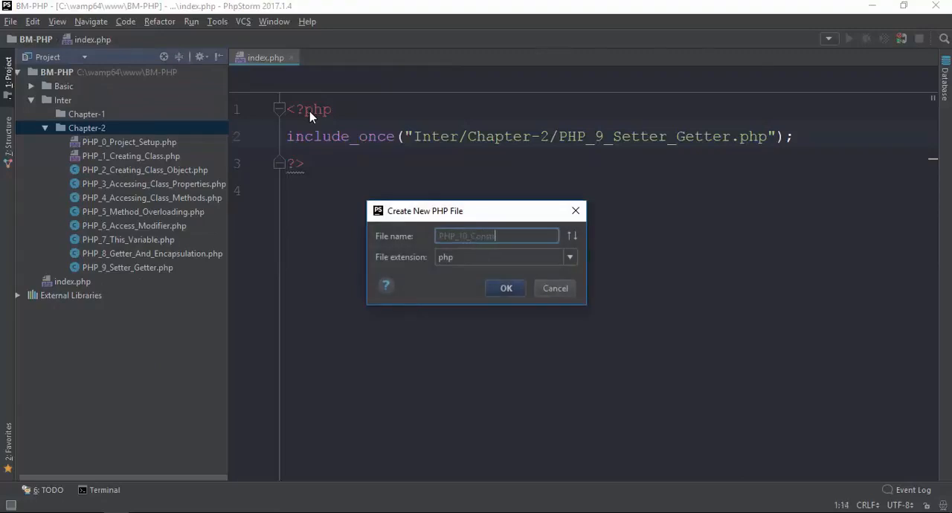
click(505, 289)
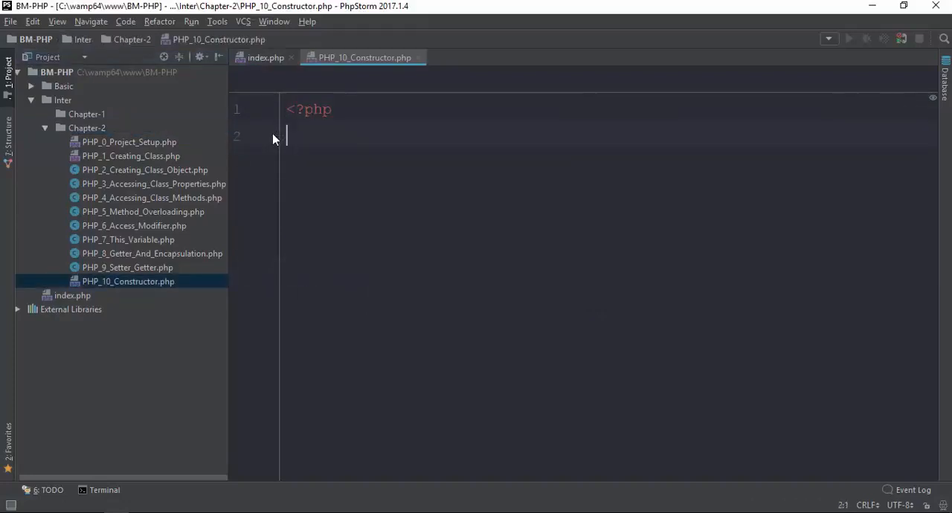
text(class)
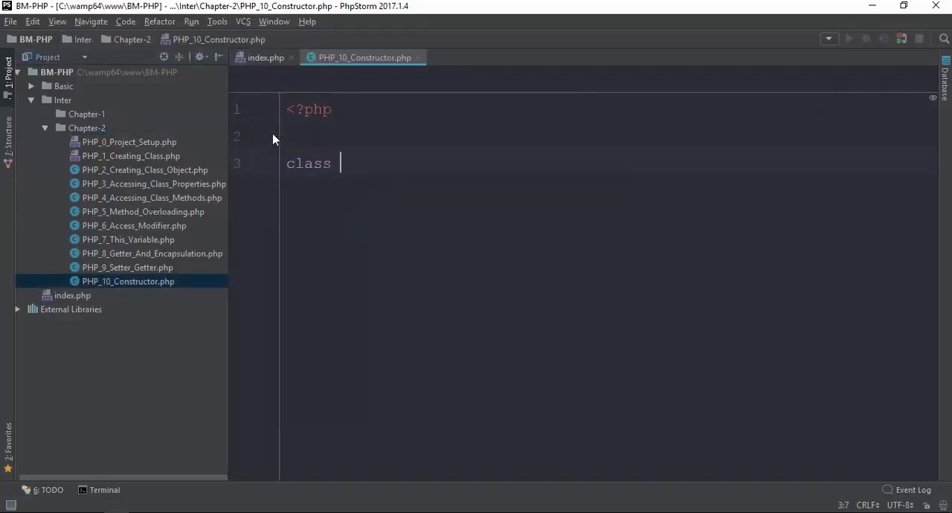
text(PHP_10_Constructor{)
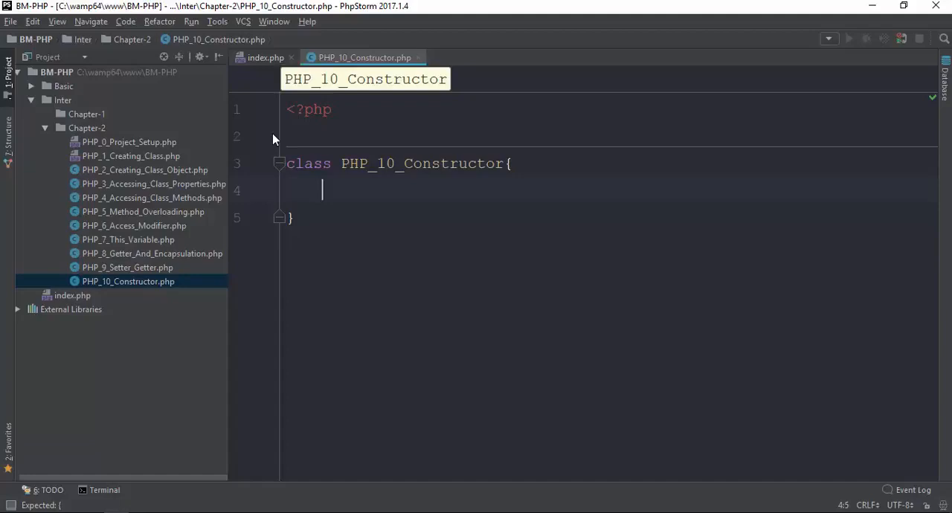
Step: Add a public __construct() that echoes "Hello My Friend"
text(public)
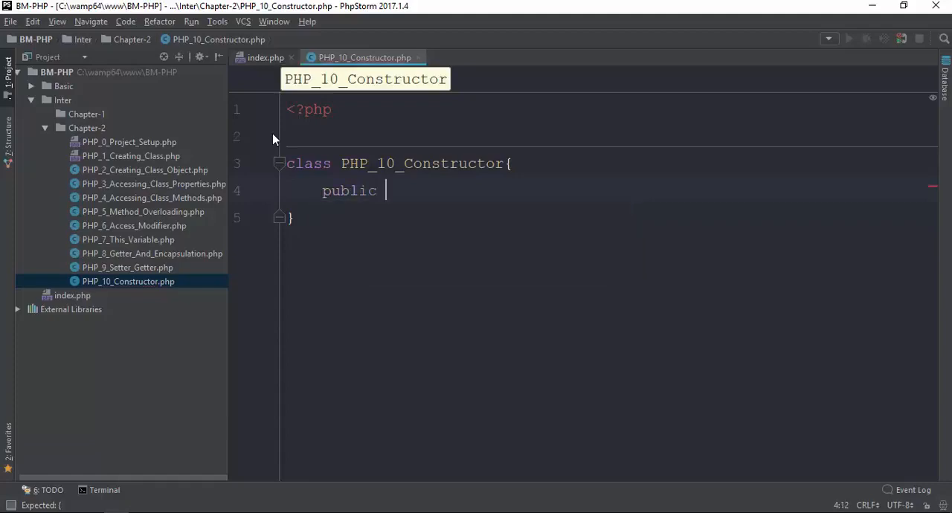
text(function)
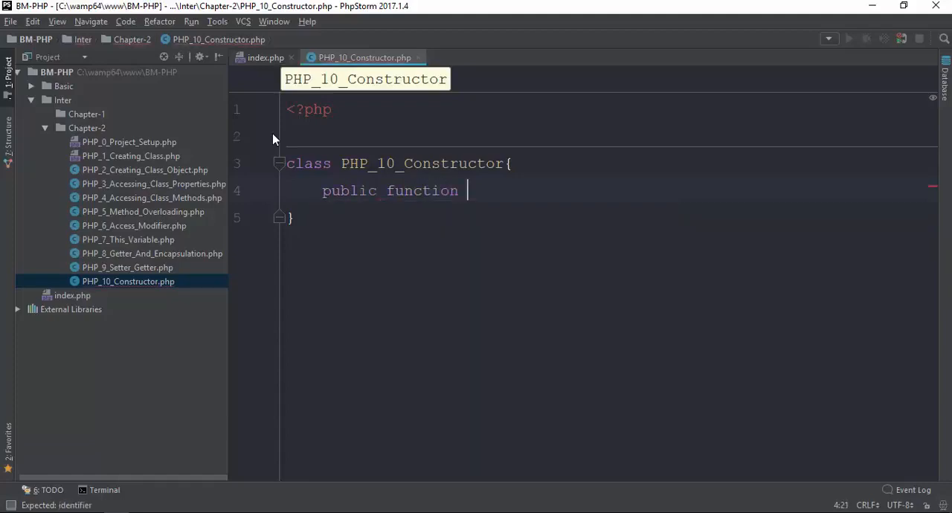
text(__c)
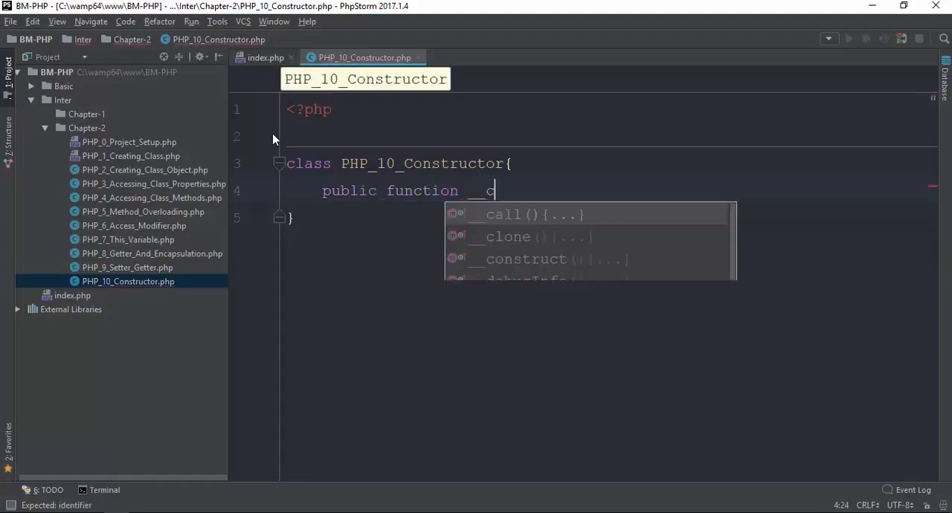
text(onstruct()
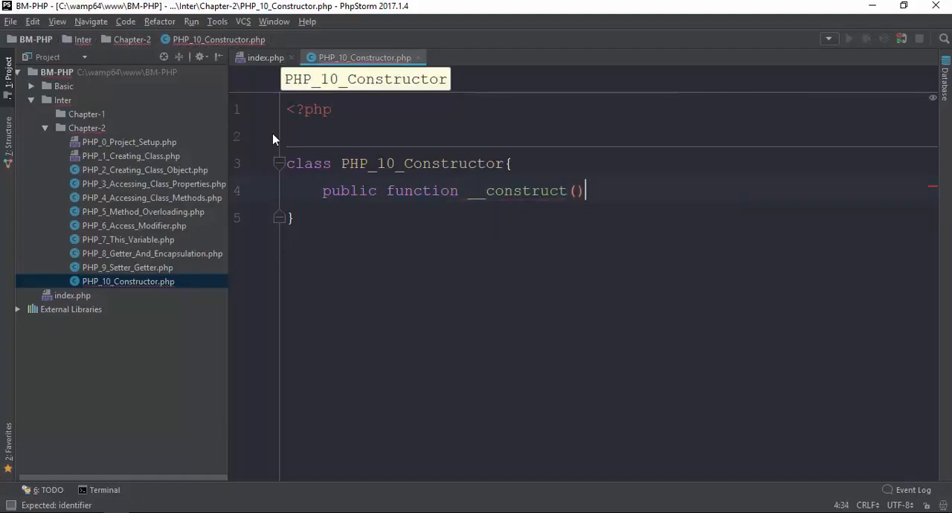
text({)
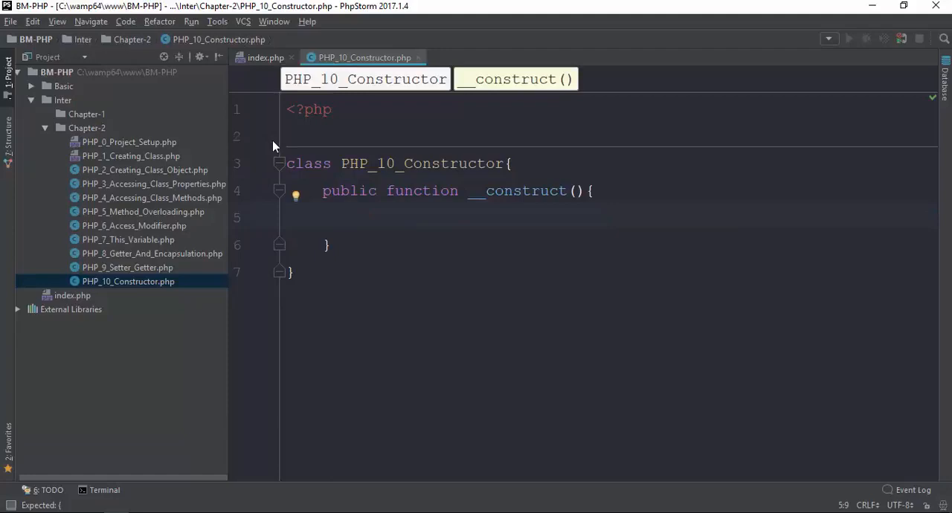
double_click(515, 190)
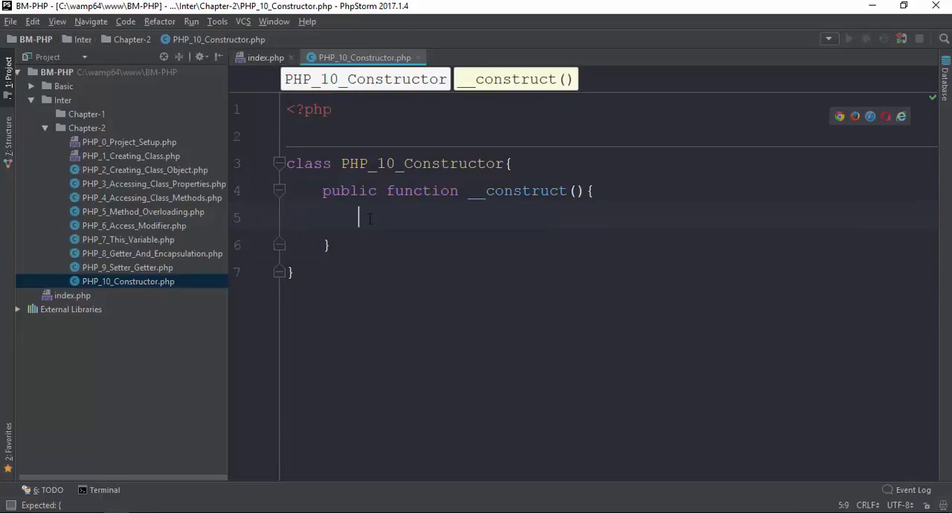
text(echo "Hello")
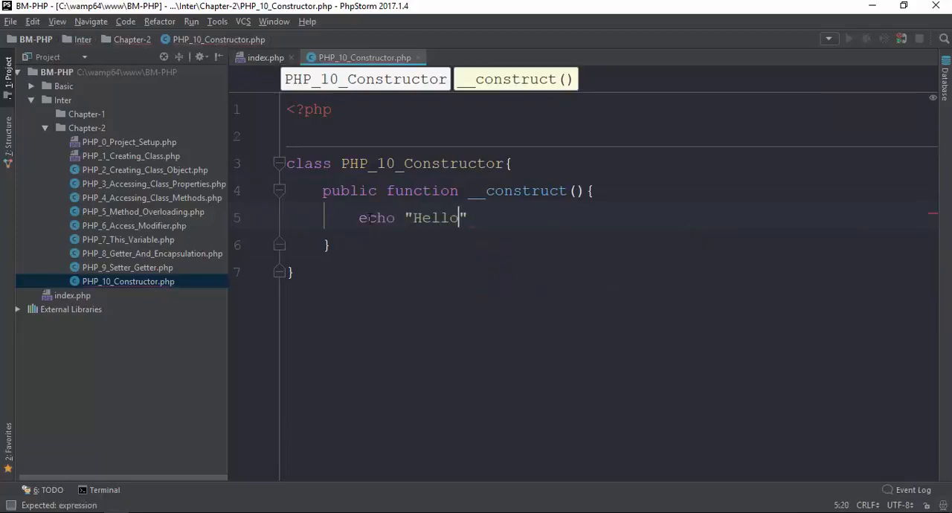
text(MyFir)
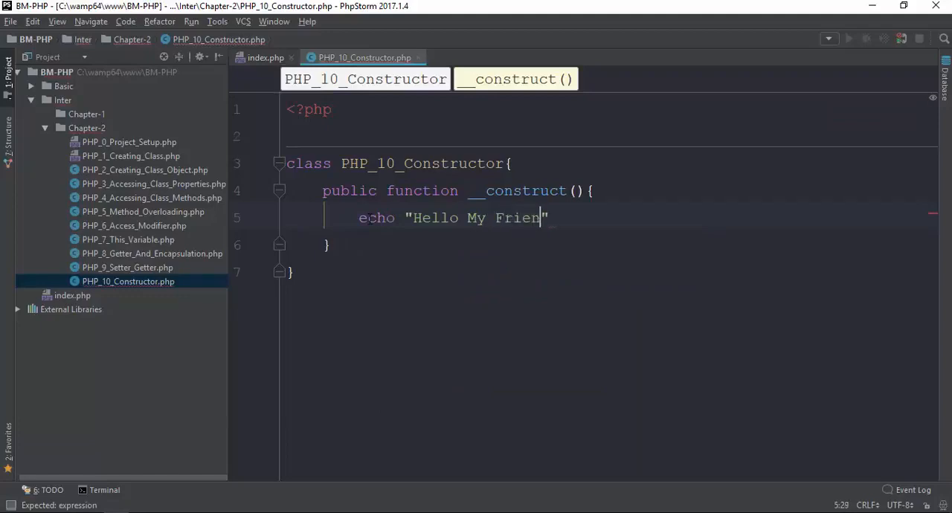
text(d";)
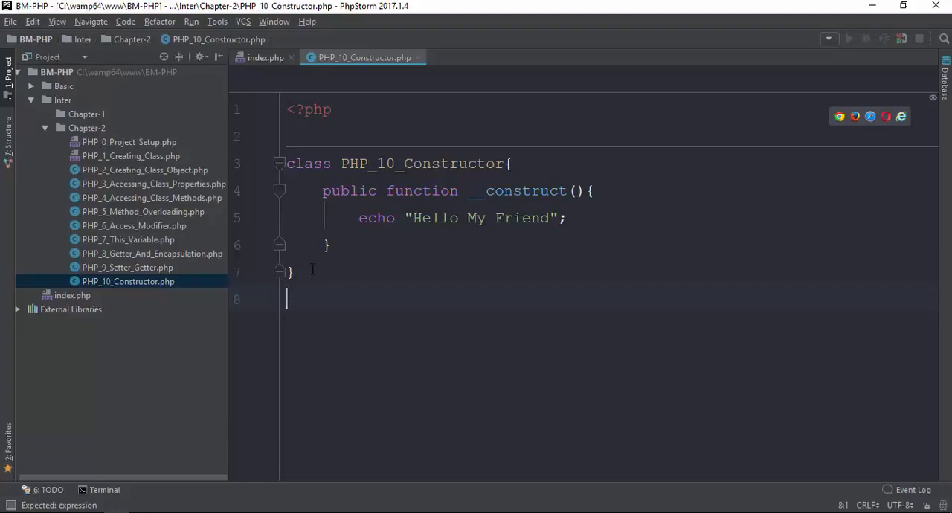
Step: Instantiate the class with new PHP_10_Constructor();
text(new PHP_10_Constructor();)
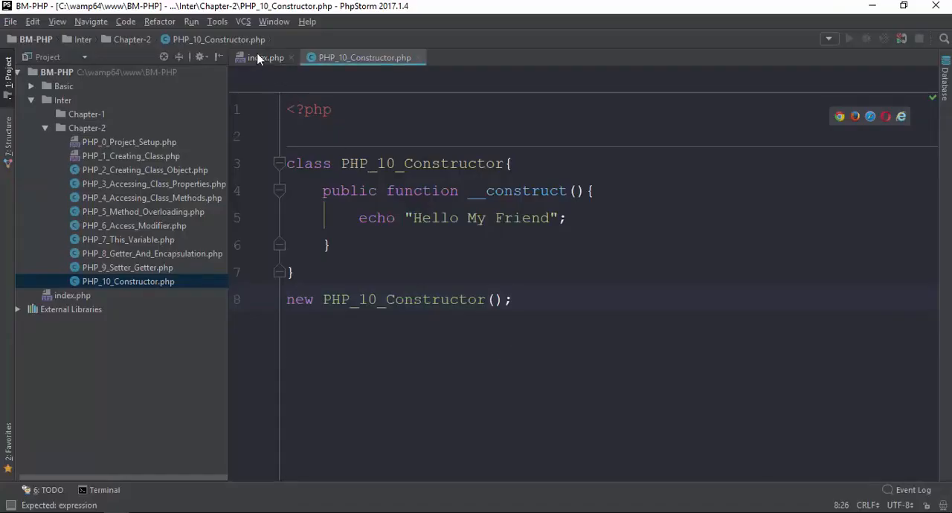
Step: In index.php include PHP_10_Constructor.php, assign the instance to $obj and call $obj->__construct();
click(265, 56)
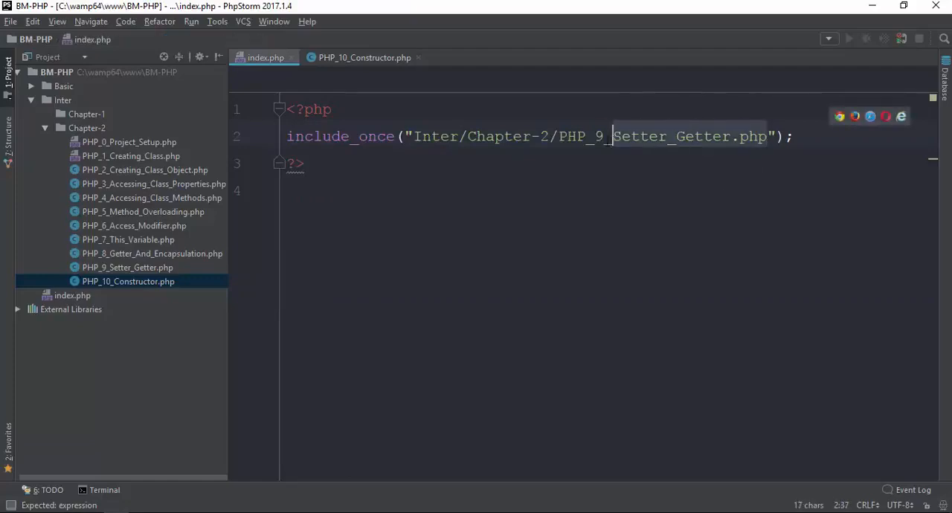
text(PHP_10_Constructor.php)
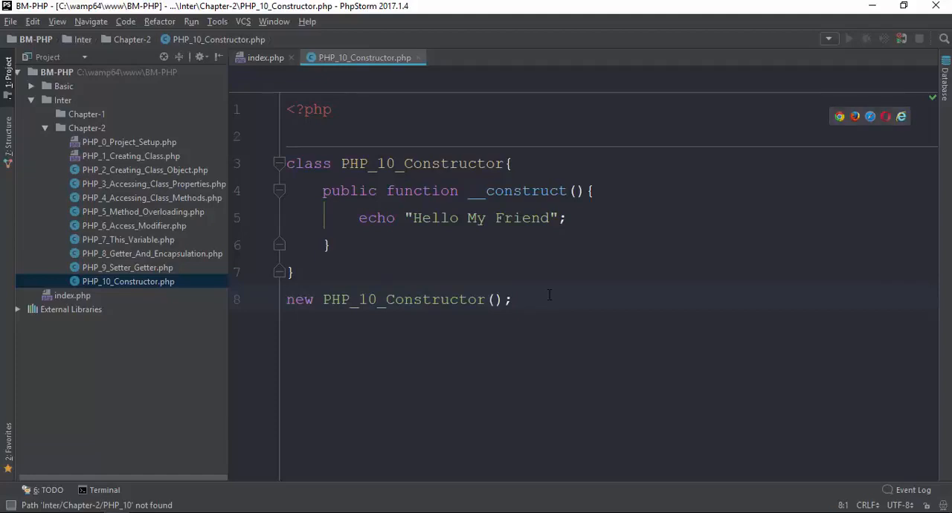
text($obj =)
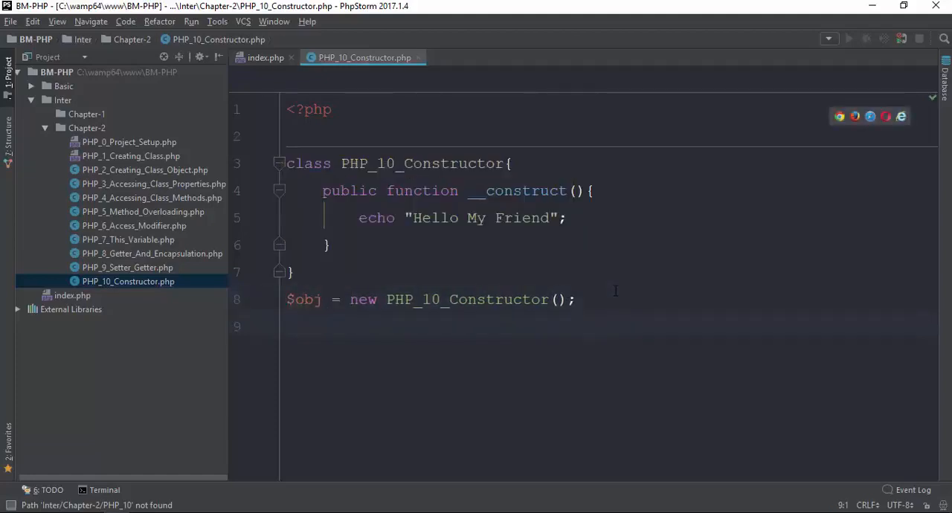
text($obj->)
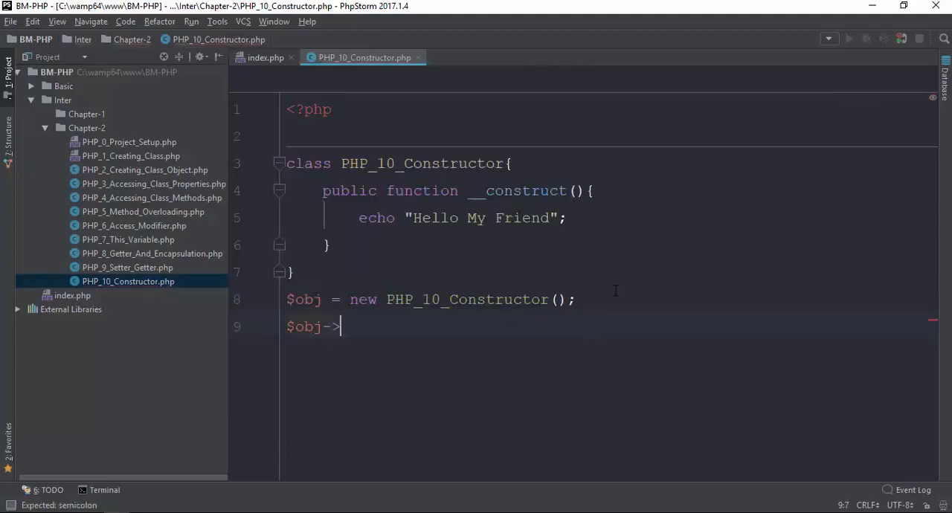
text(setter();)
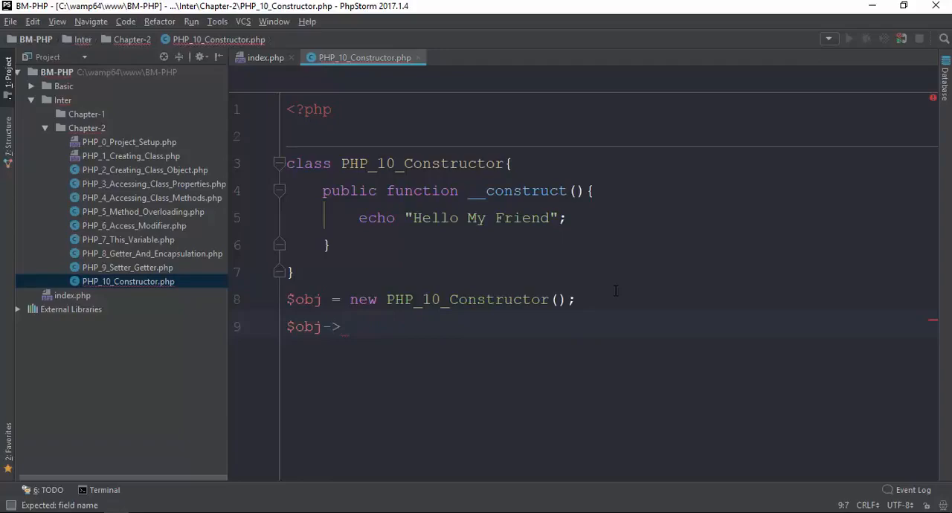
text(__construct();)
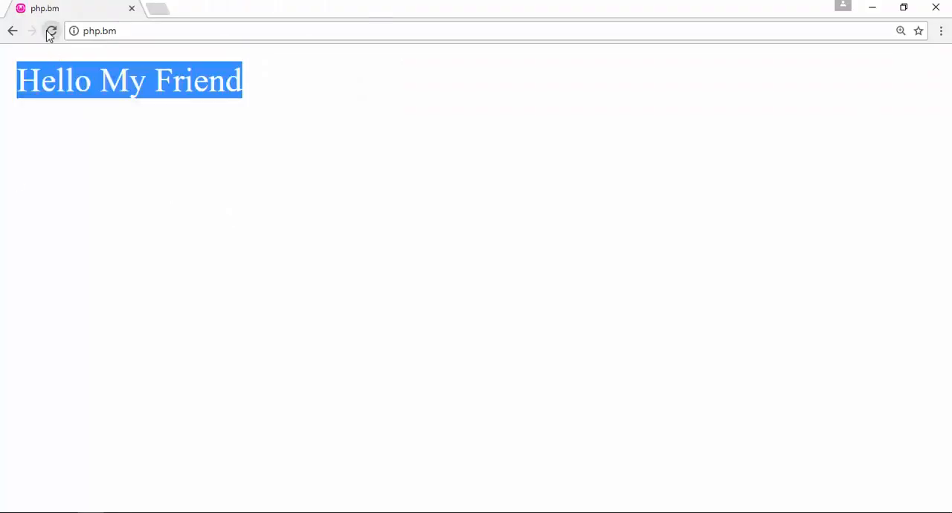
Step: Reload the php.bm page in Chrome to see the "Hello My Friend" output
click(50, 30)
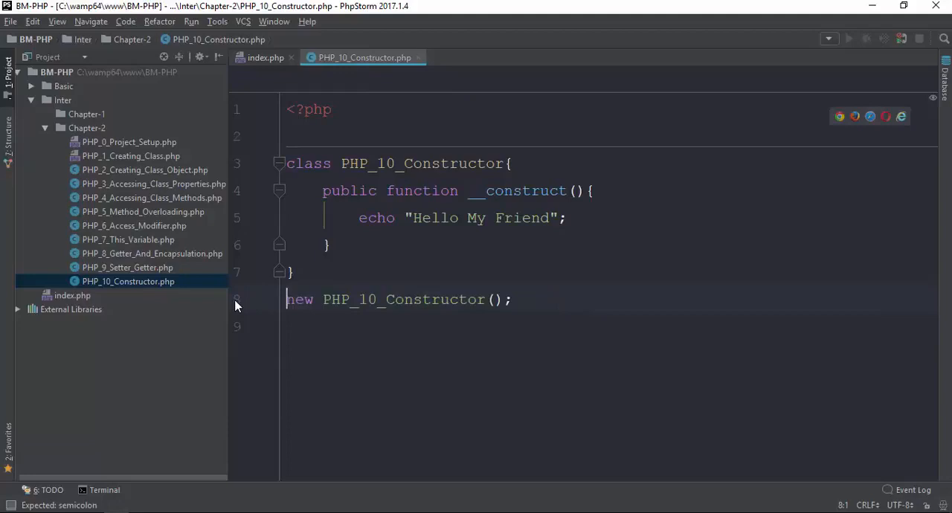
Step: Rework the constructor to take a $name parameter and echo it, passing "Mg Mg" at instantiation
double_click(405, 299)
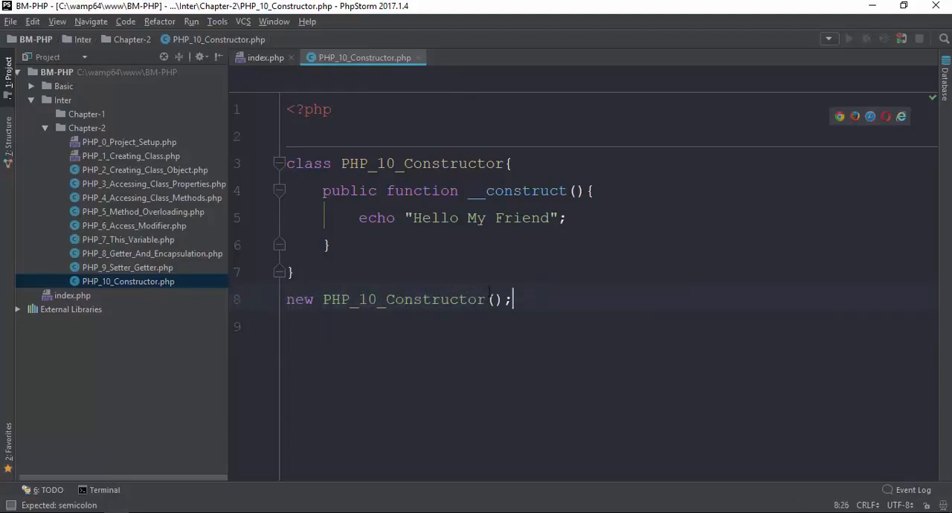
key(BackSpace)
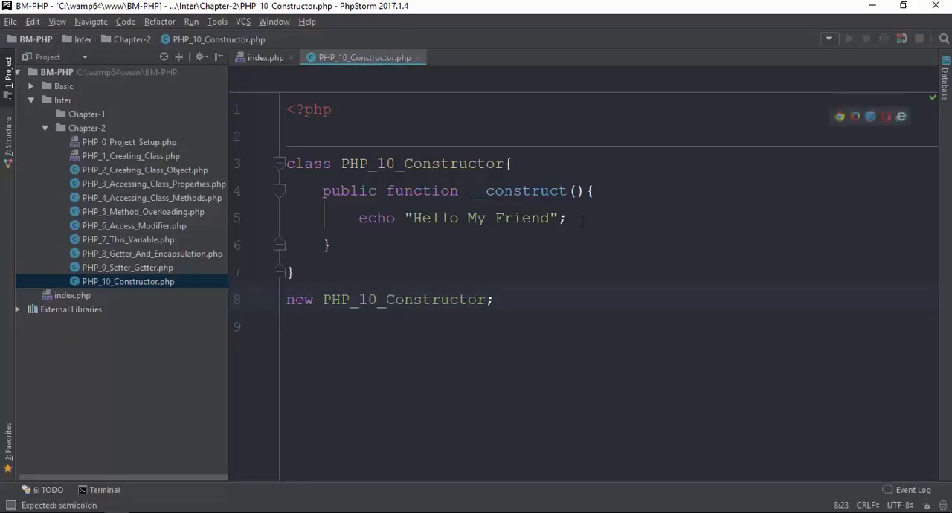
text($ara)
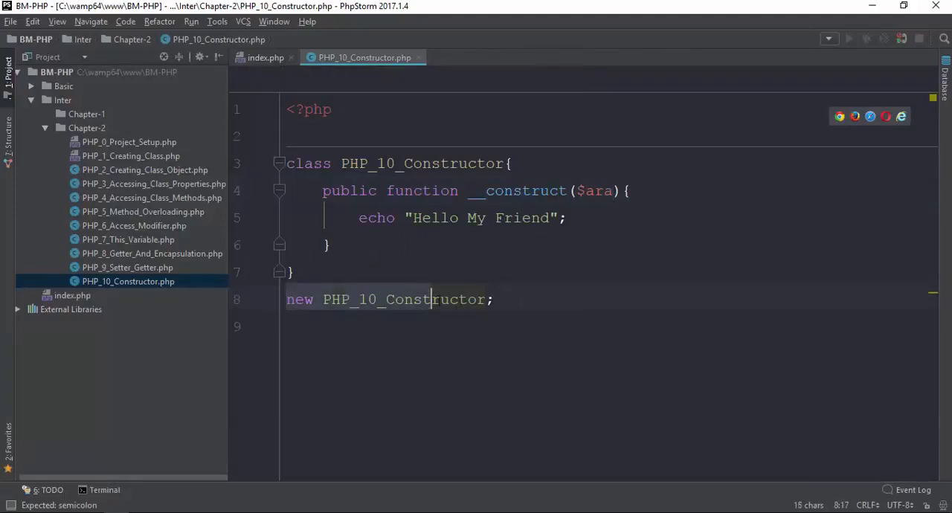
text(())
text(("Mg Mg)
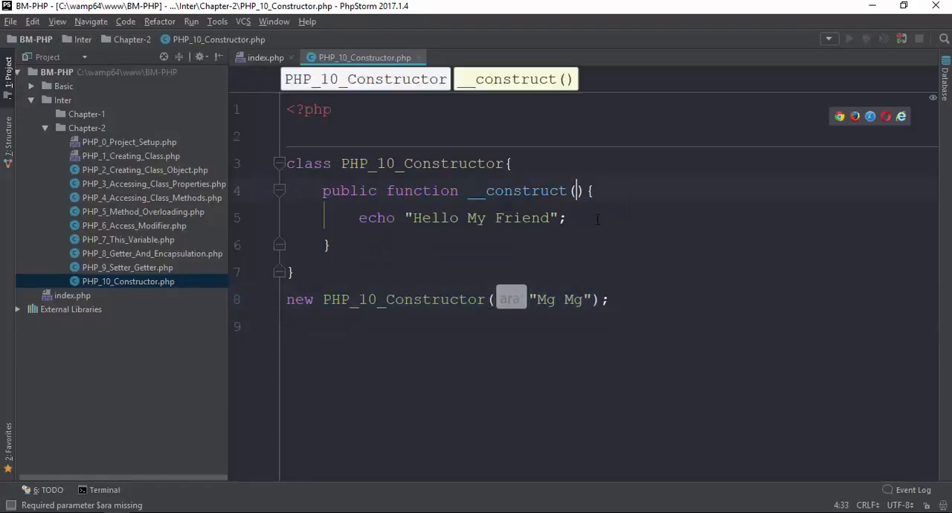
text($name)
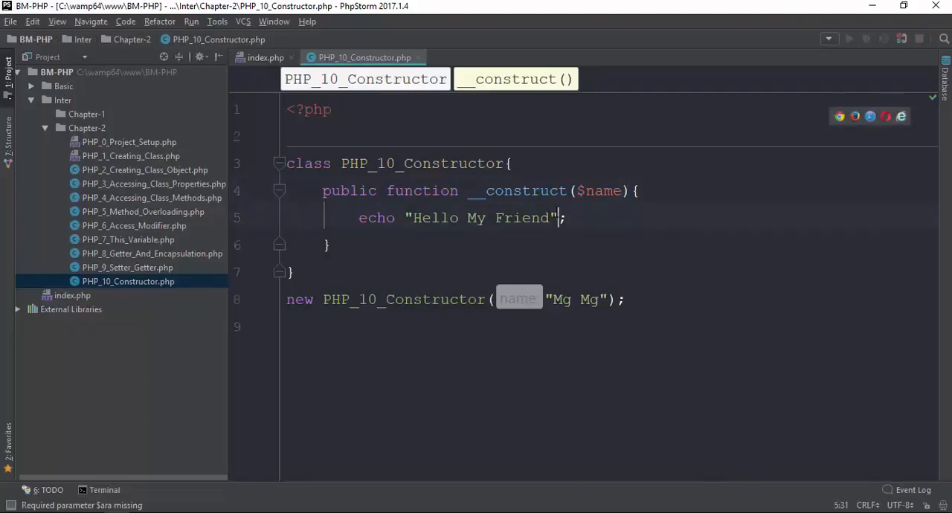
text(. $name)
text(pb)
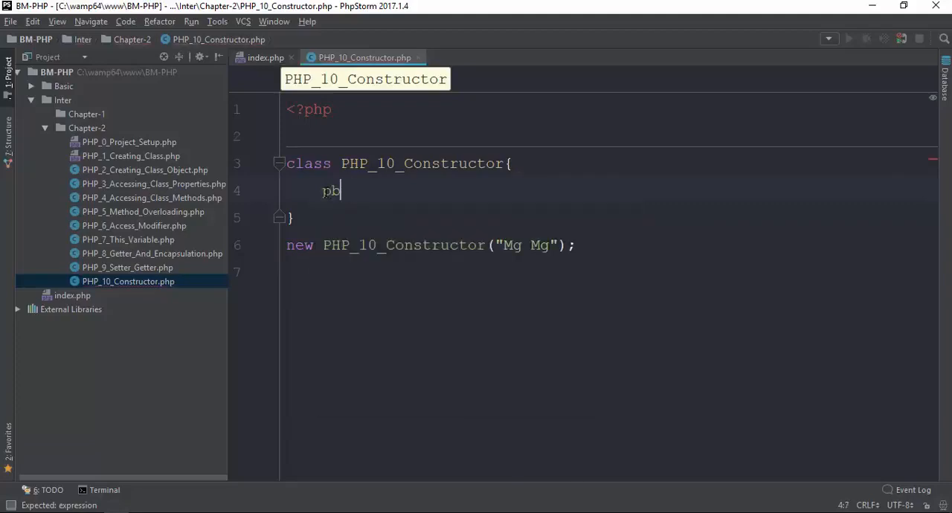
Step: Write public function __construct() echoing "Hello I am Constructor";
text(ublic fu)
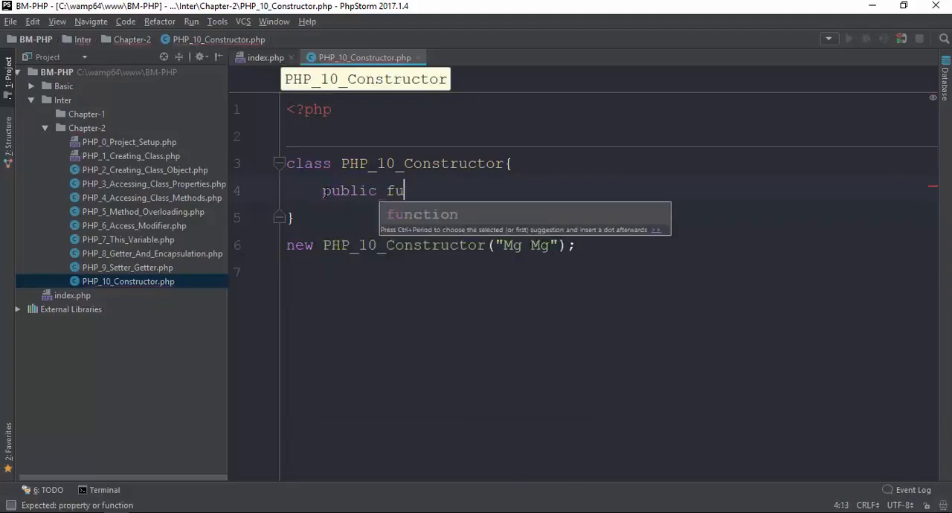
key(Tab)
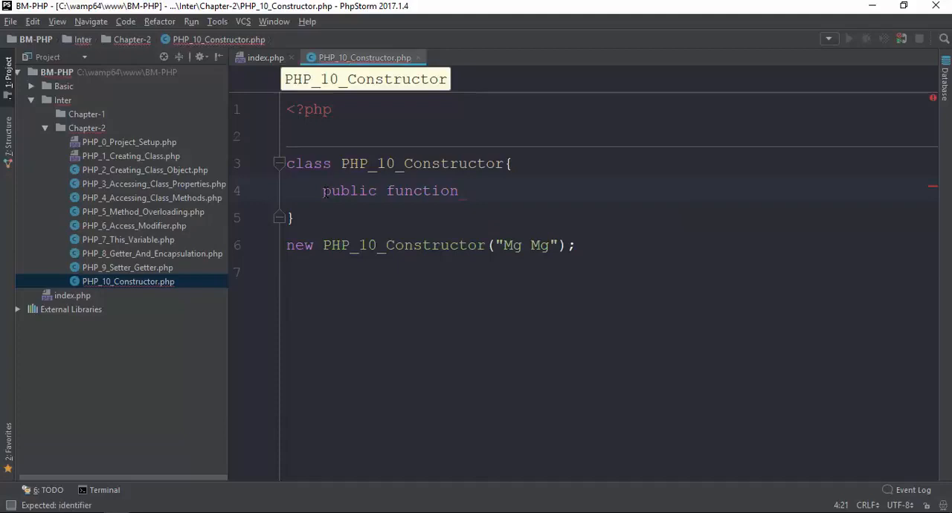
text(__construct(){)
text(echo)
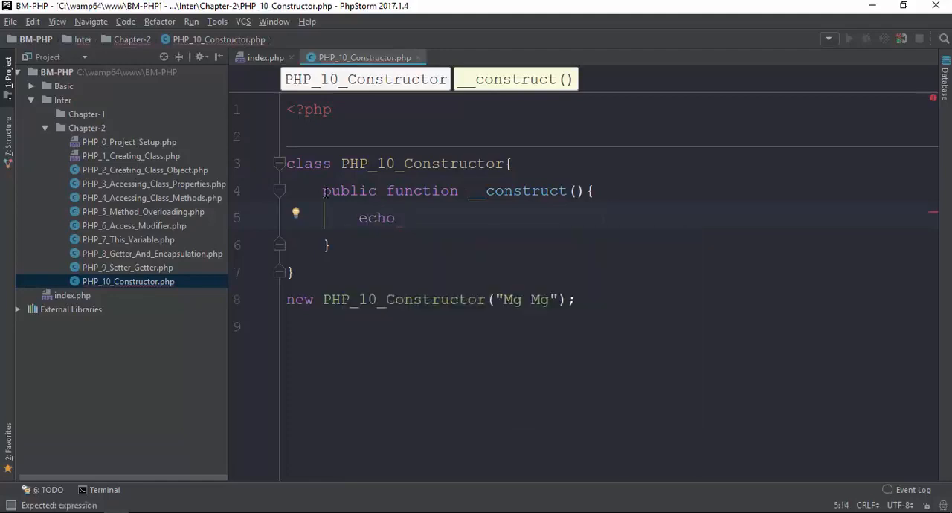
text("He")
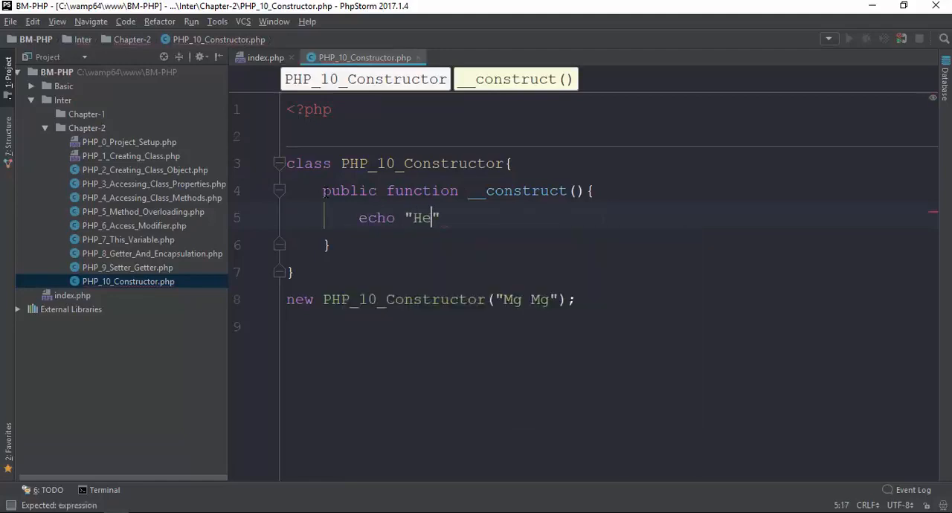
text(llo I am C)
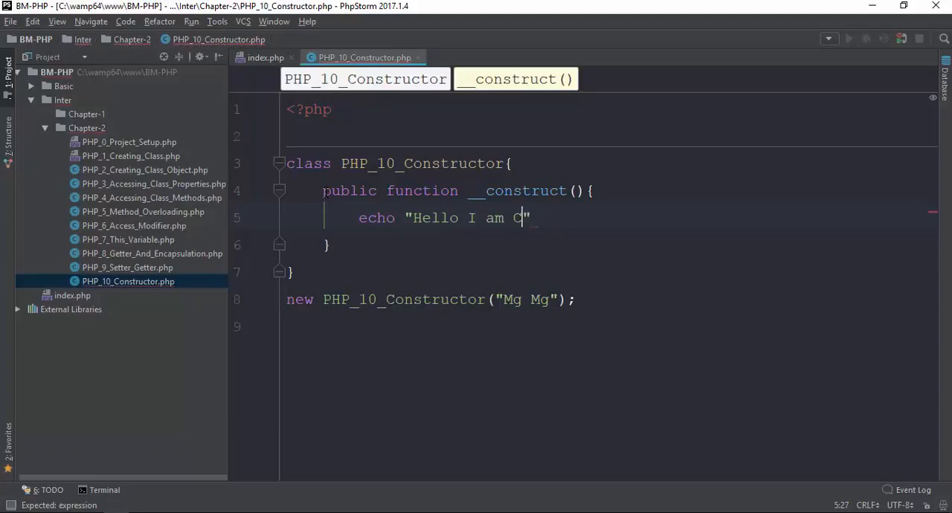
text(onstructor)
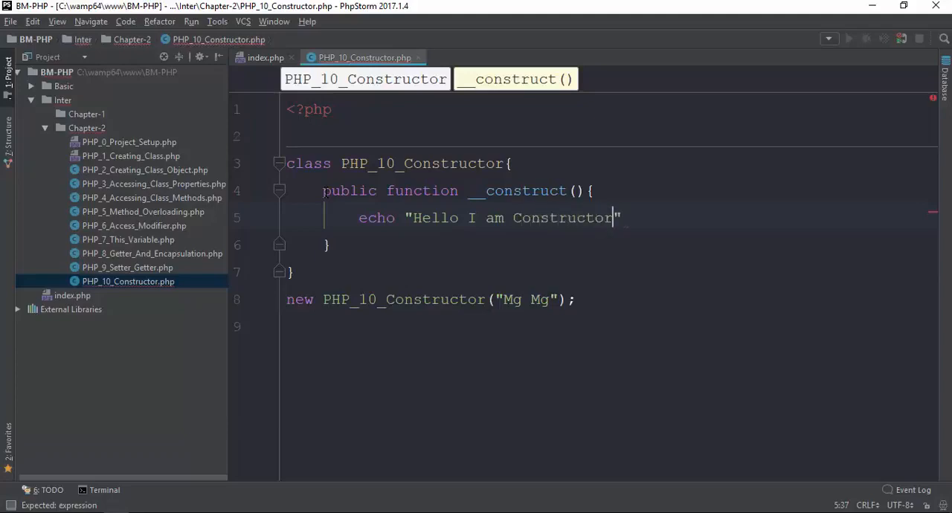
text(;)
click(431, 299)
text($obj = )
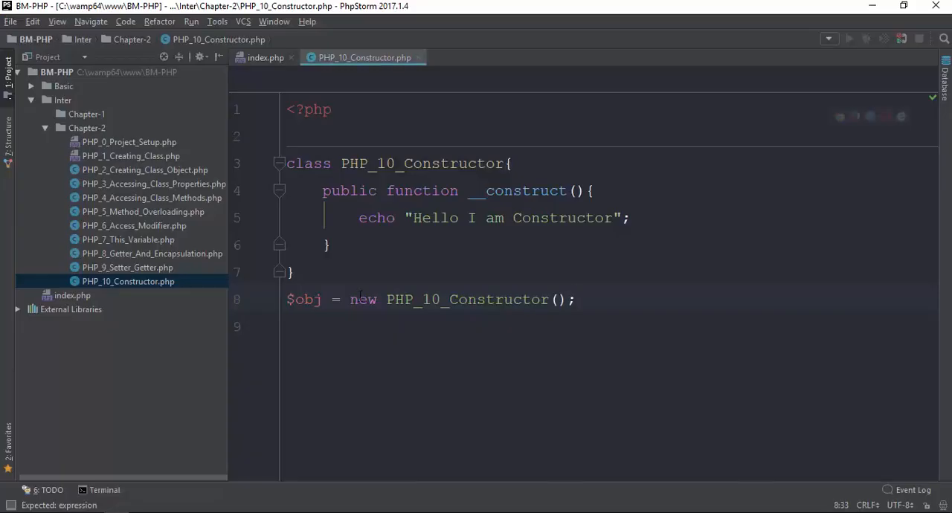
Step: Give __construct the parameters $para1, $para2, $para3
key(BackSpace)
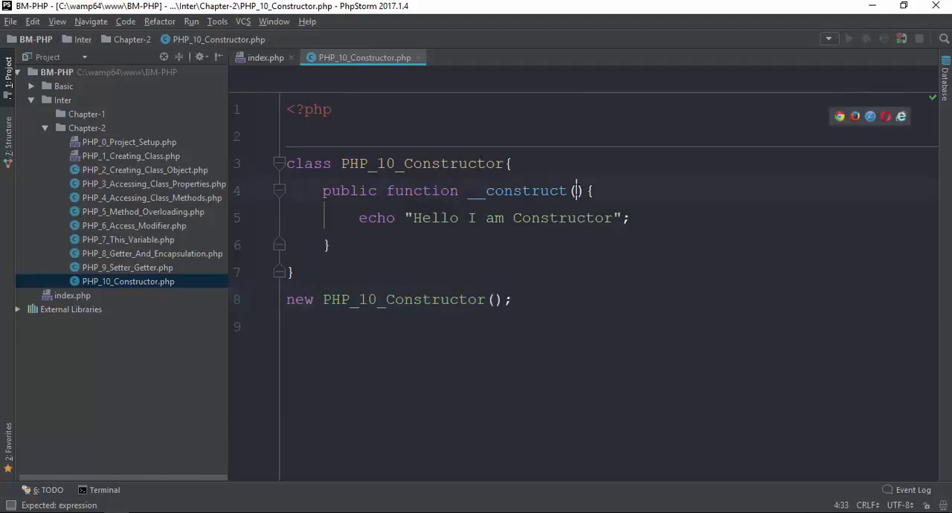
text($para1)
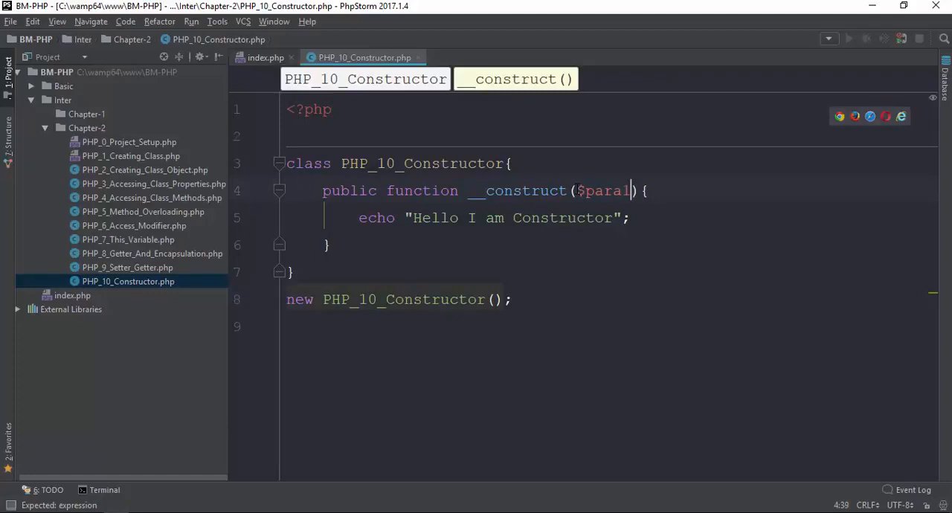
text(,param)
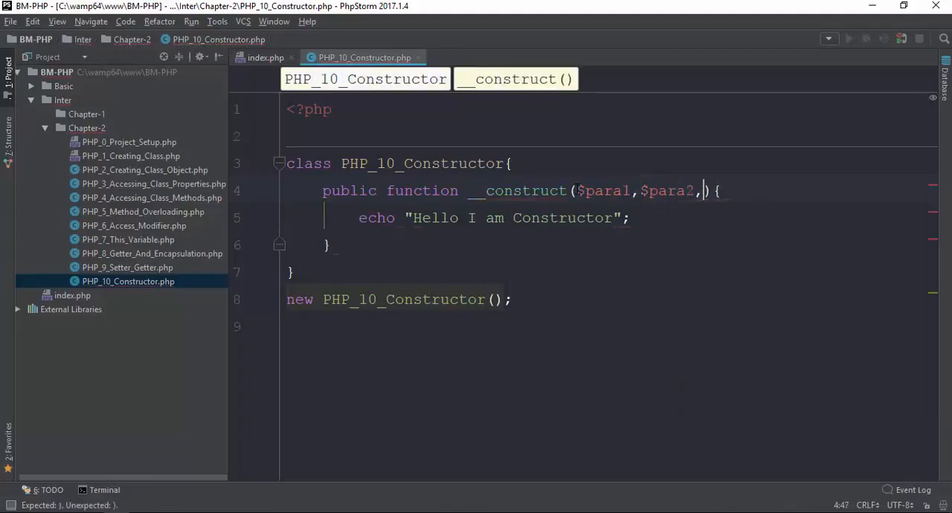
text($para3)
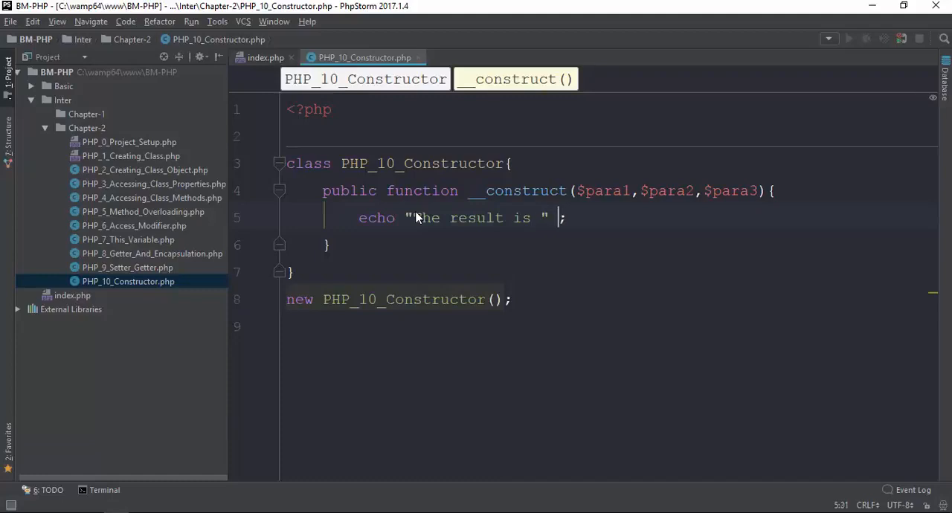
Step: Change the echo to "The result is " . ($para1+$para2+$para3)
text(. ())
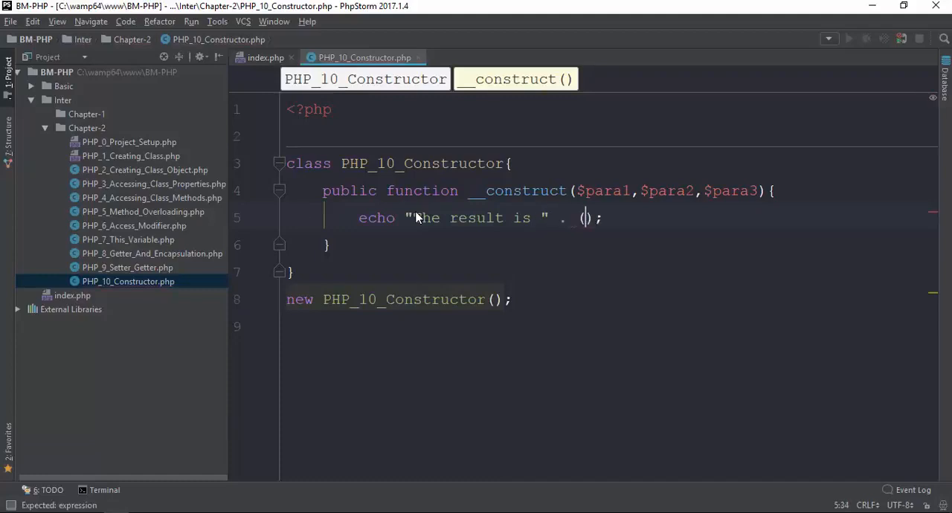
text($para)
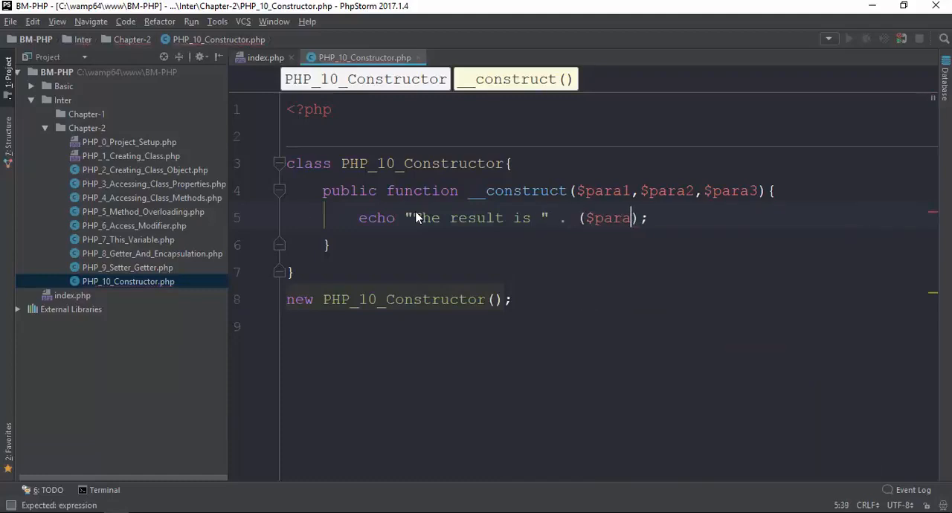
text(1+$para2_$para)
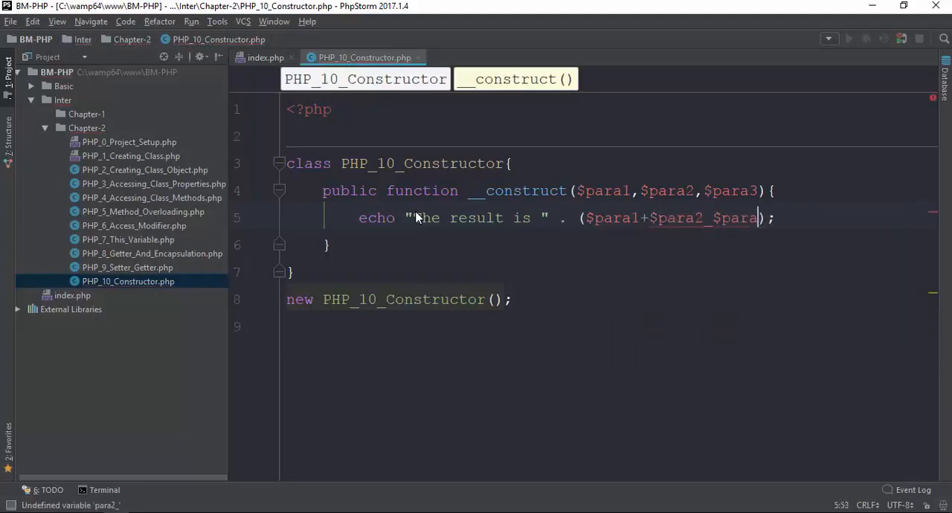
text($)
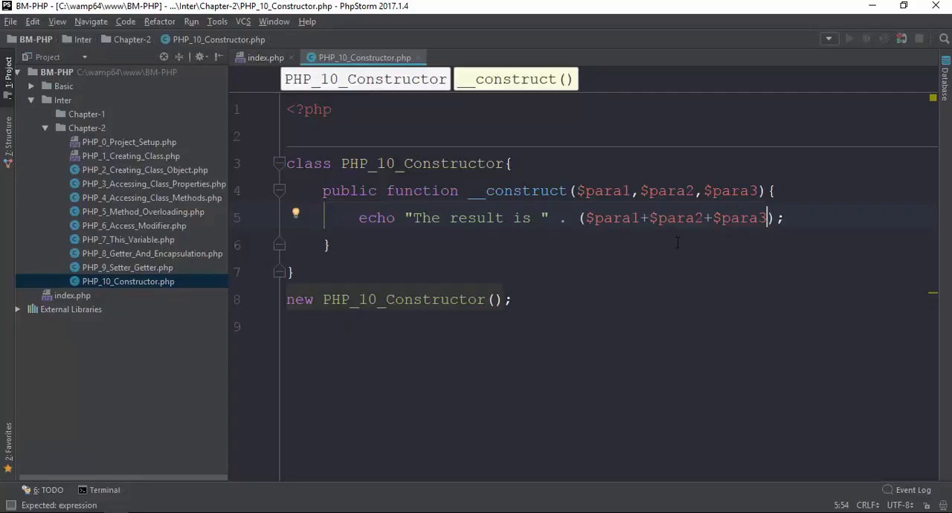
Step: Pass 20, 30, 50 to new PHP_10_Constructor()
click(494, 299)
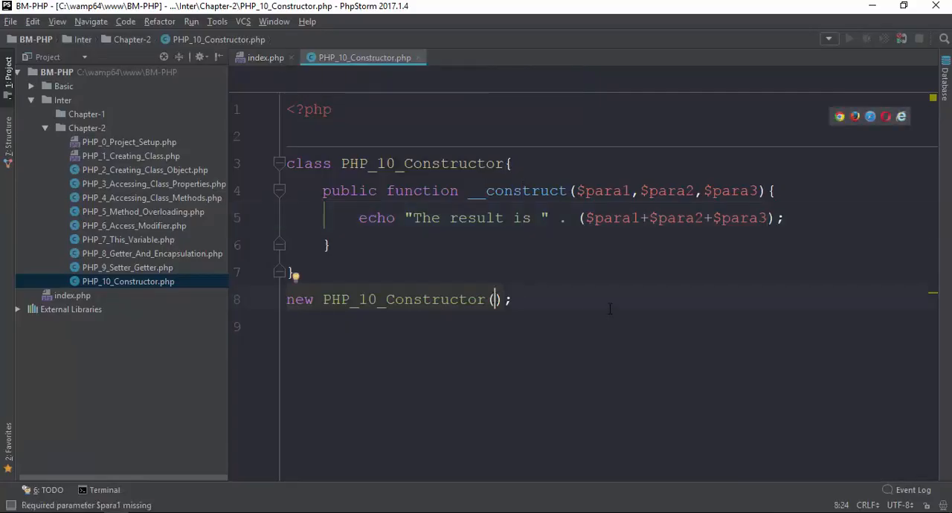
text(20,30,50)
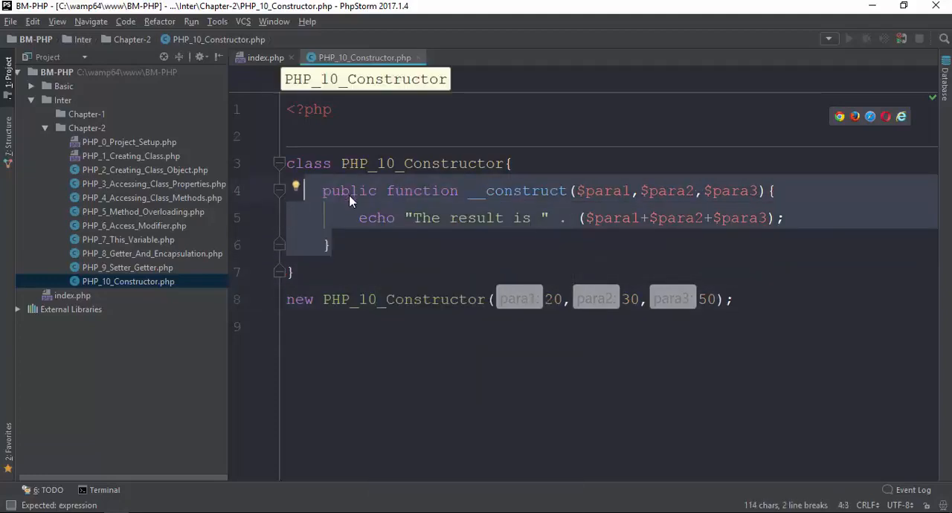
click(360, 217)
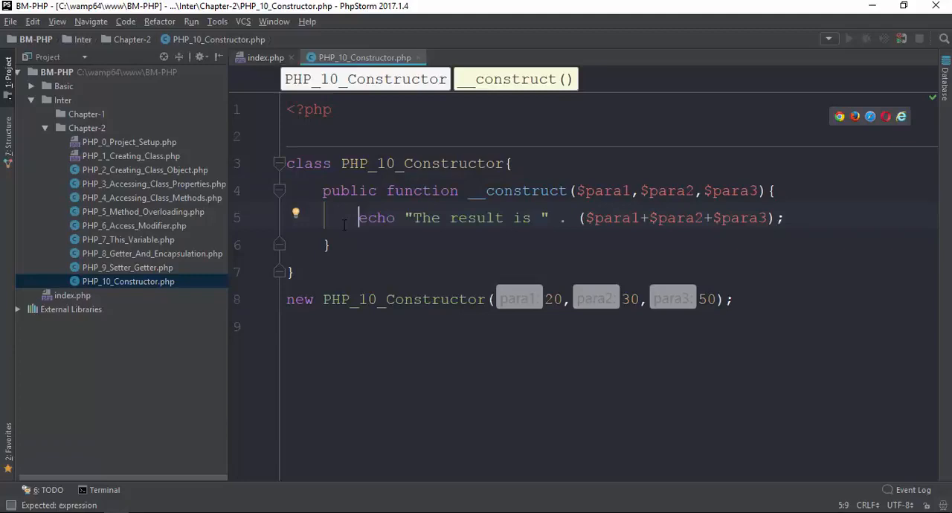